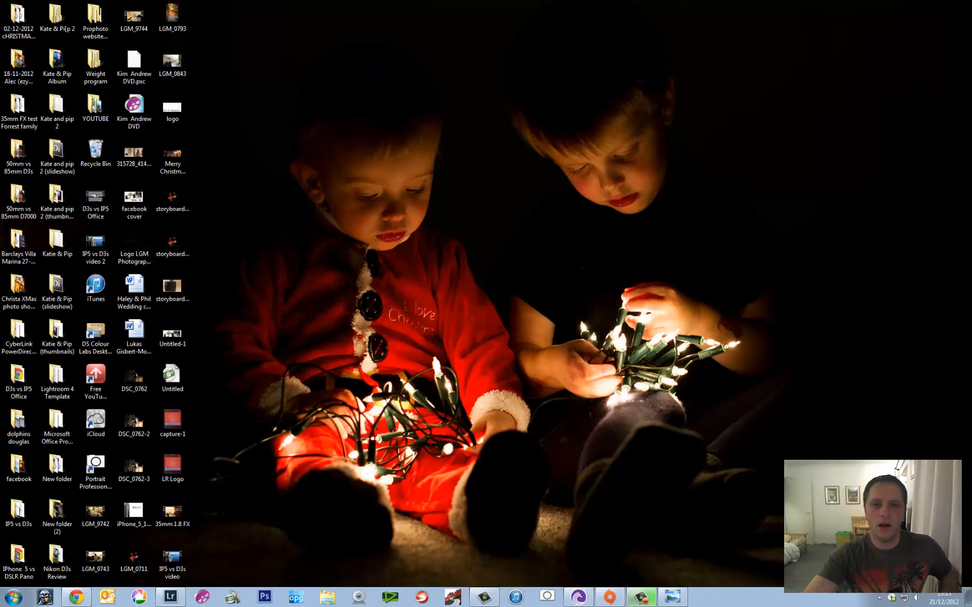
mouse_move(730, 501)
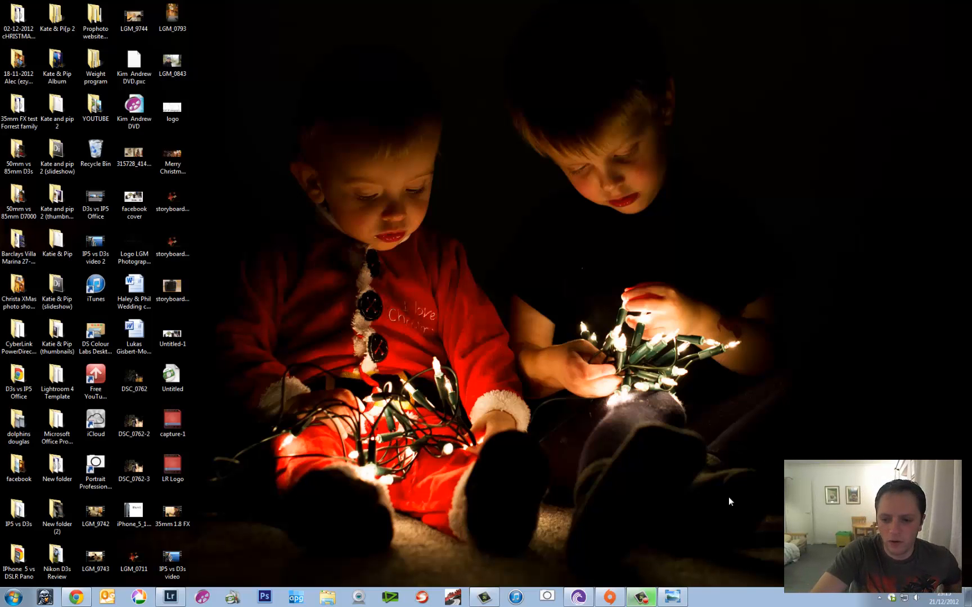
mouse_move(446, 283)
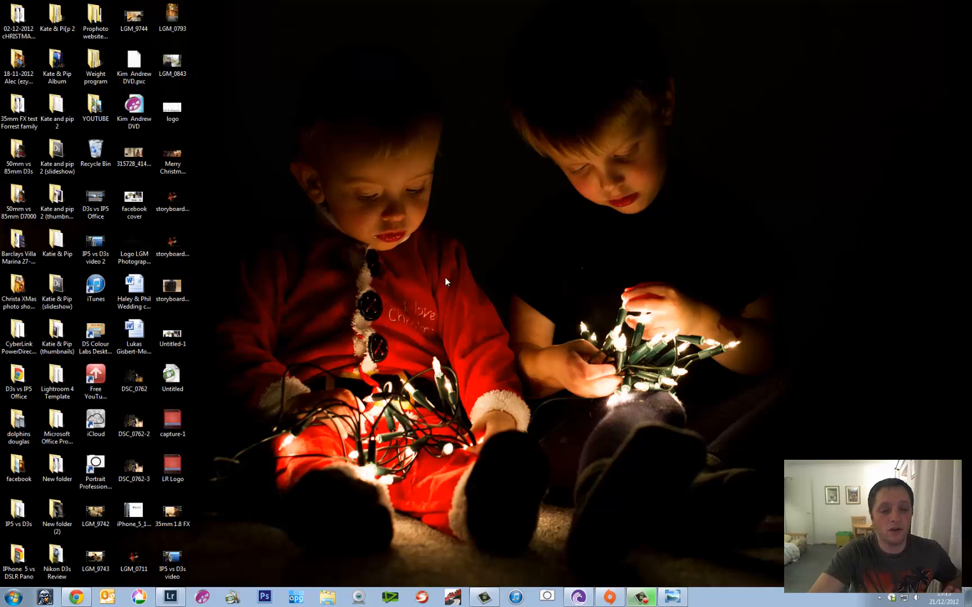
mouse_move(154, 599)
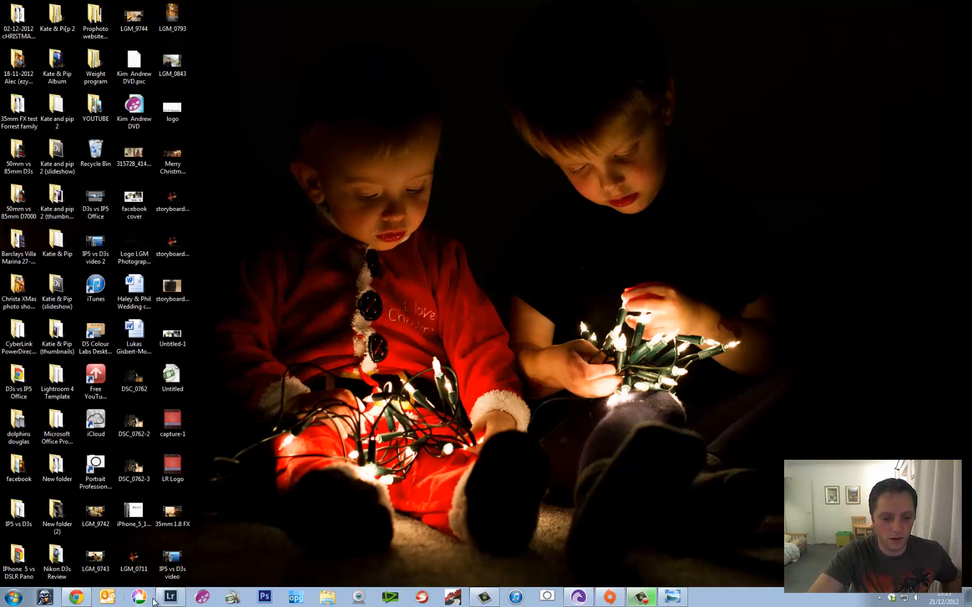
Bring Lightroom's Library catalog with the Christmas lights photo to the front
left_click(169, 598)
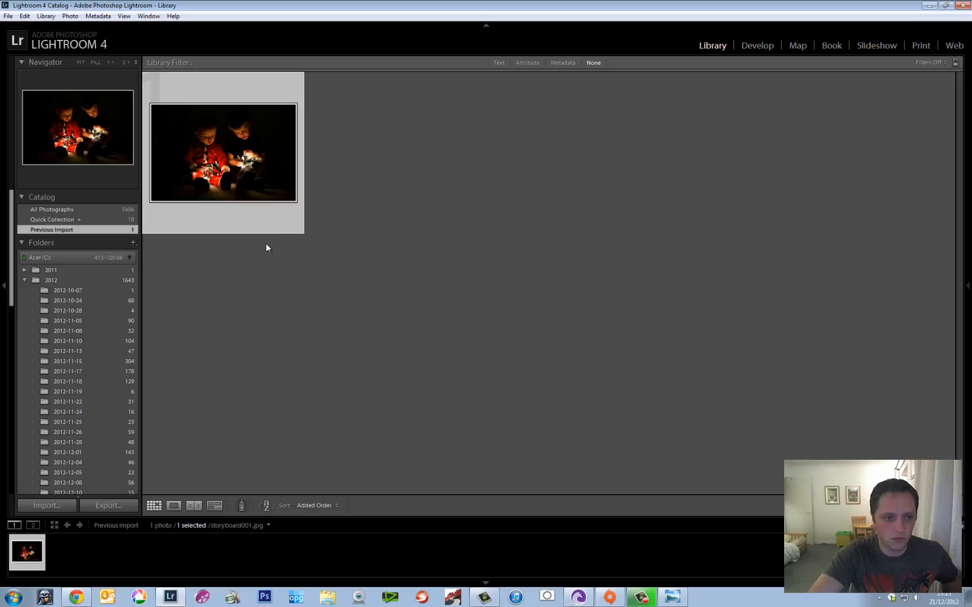
mouse_move(787, 117)
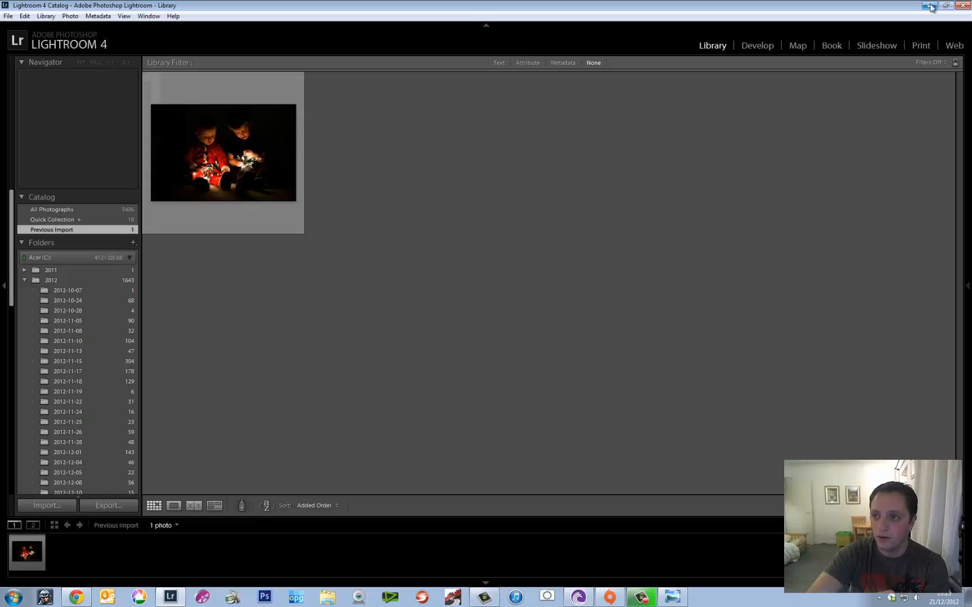
mouse_move(928, 7)
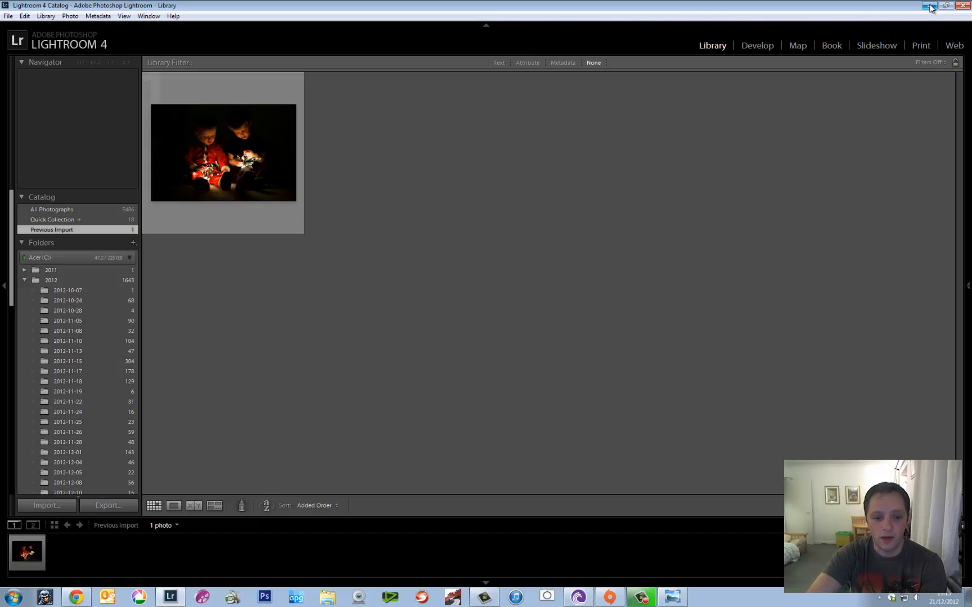
Select the LGM_0843 photo on the desktop and restore Lightroom alongside it
left_click(928, 6)
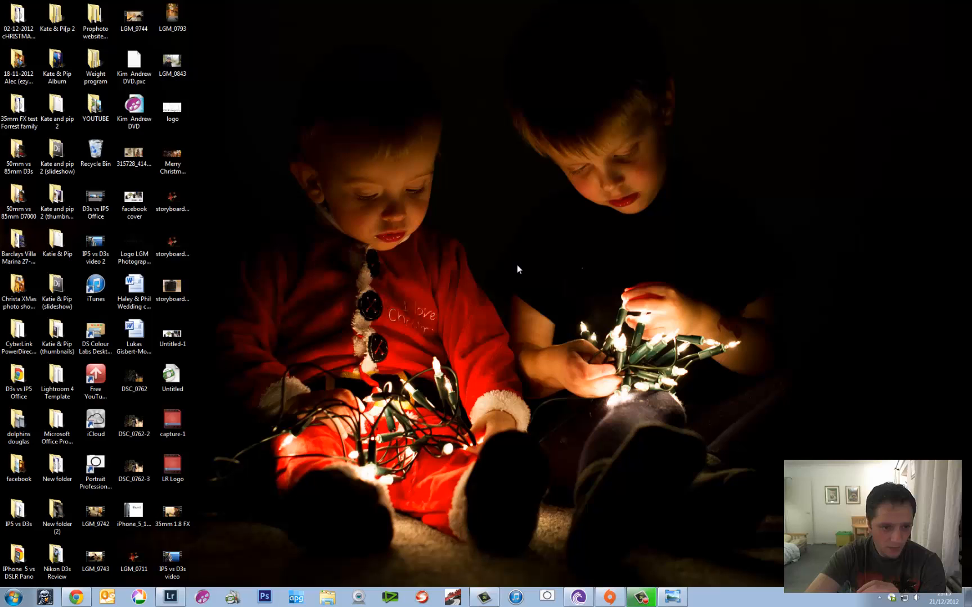
left_click(173, 62)
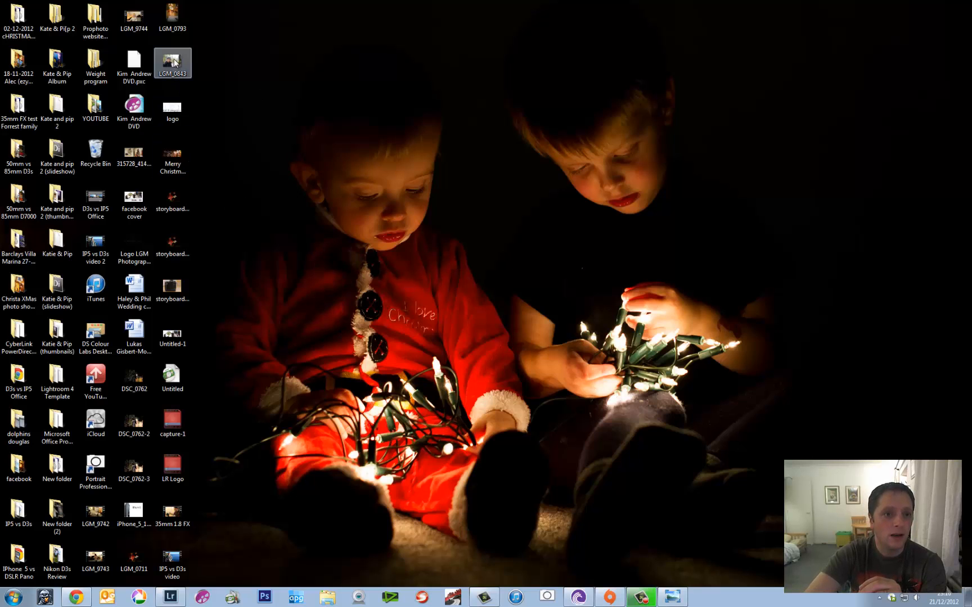
right_click(174, 62)
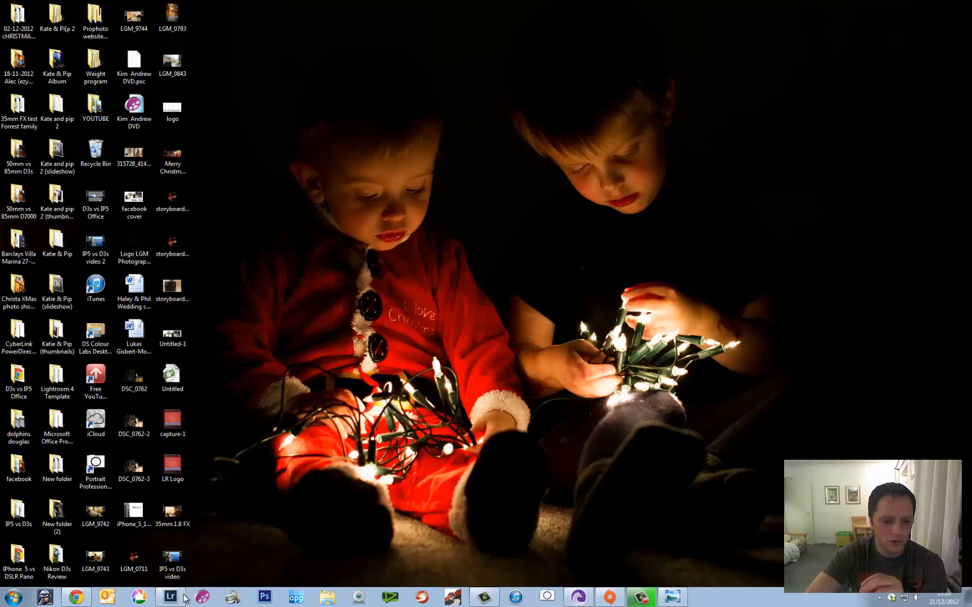
left_click(169, 598)
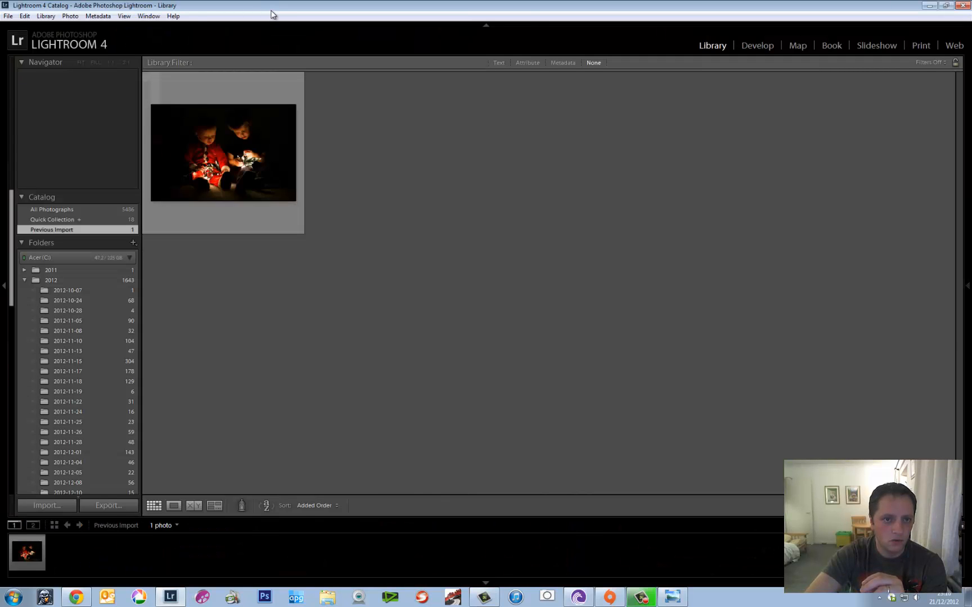
left_click(945, 5)
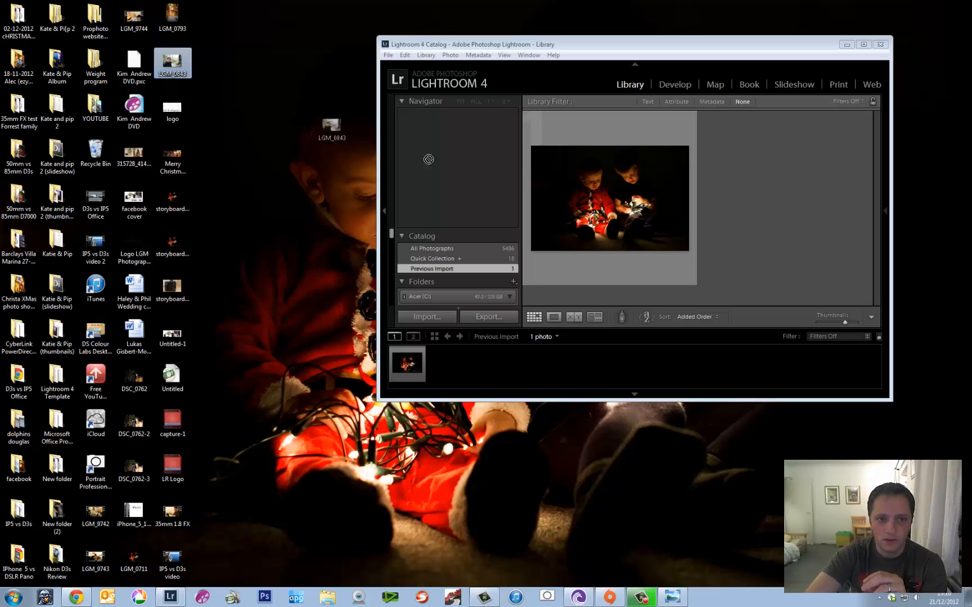
Import LGM_0843 into the catalog and maximise the Lightroom window
left_click(425, 317)
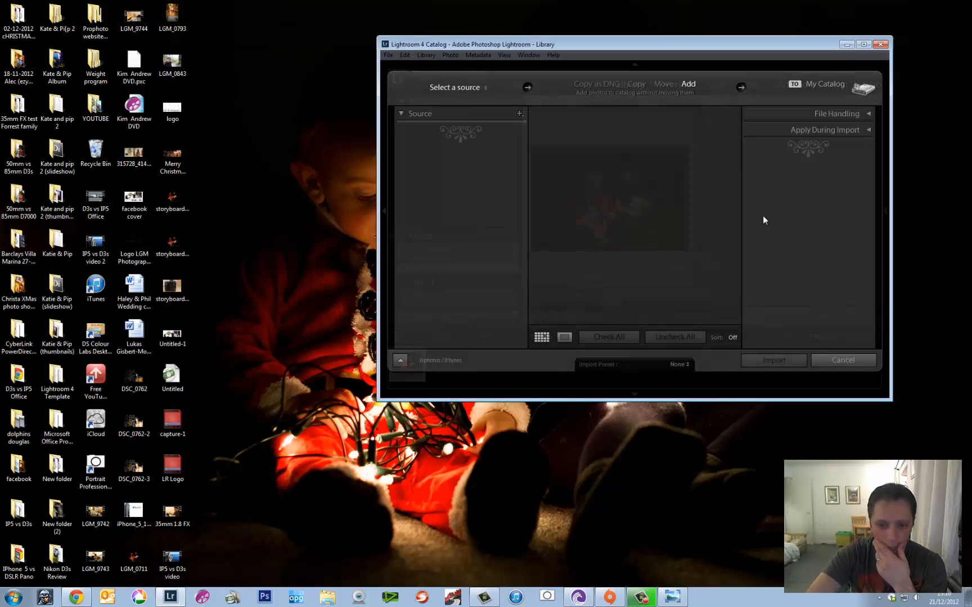
left_click(456, 87)
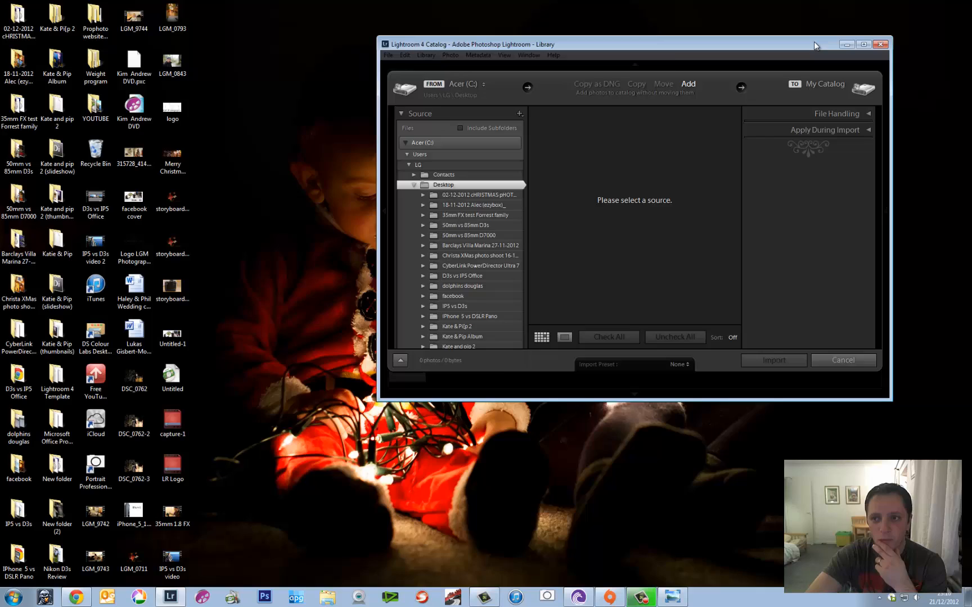
left_click(864, 43)
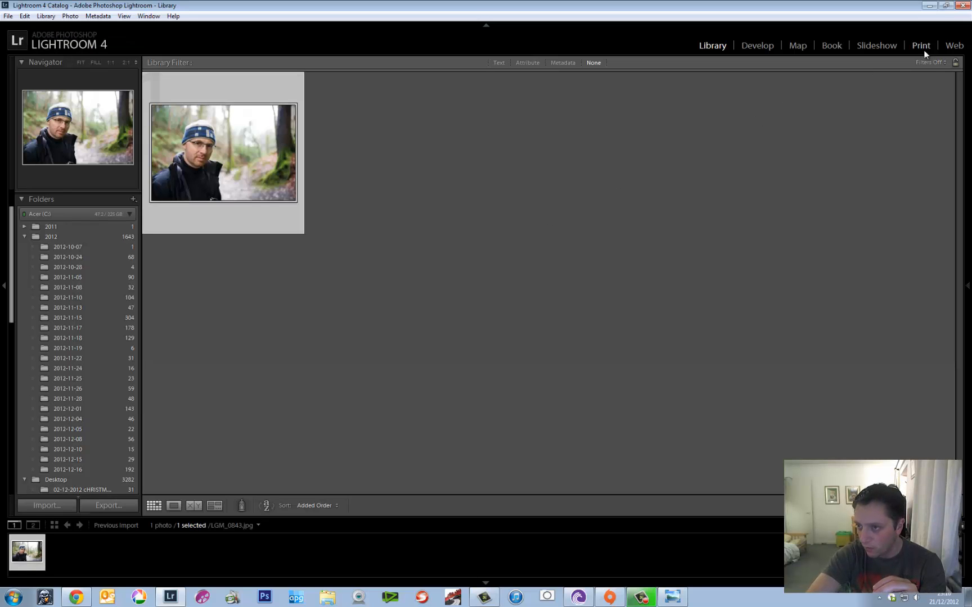
Switch to the Print module and show the Watermarking preset list under Print Job
left_click(922, 45)
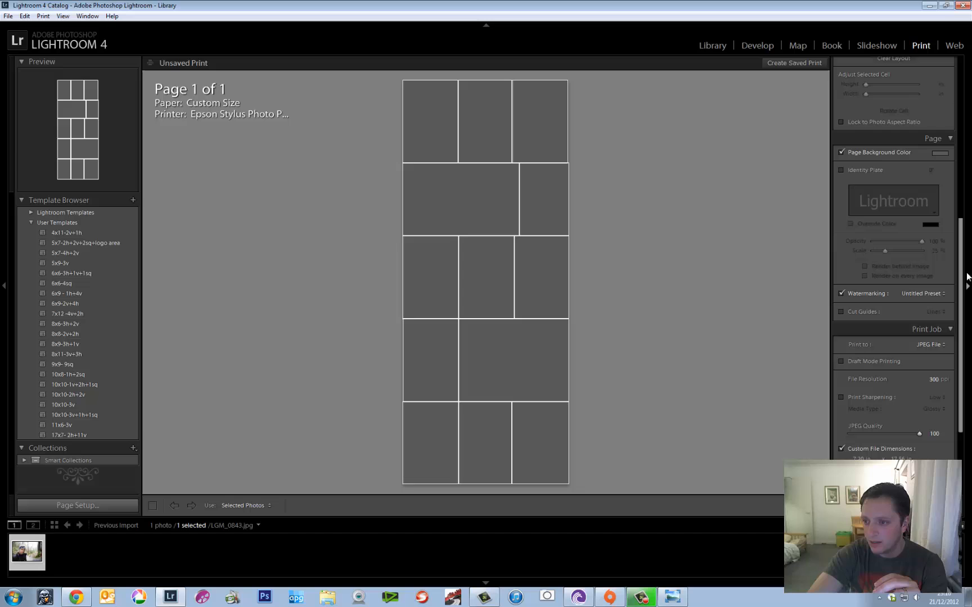
scroll("down", 3)
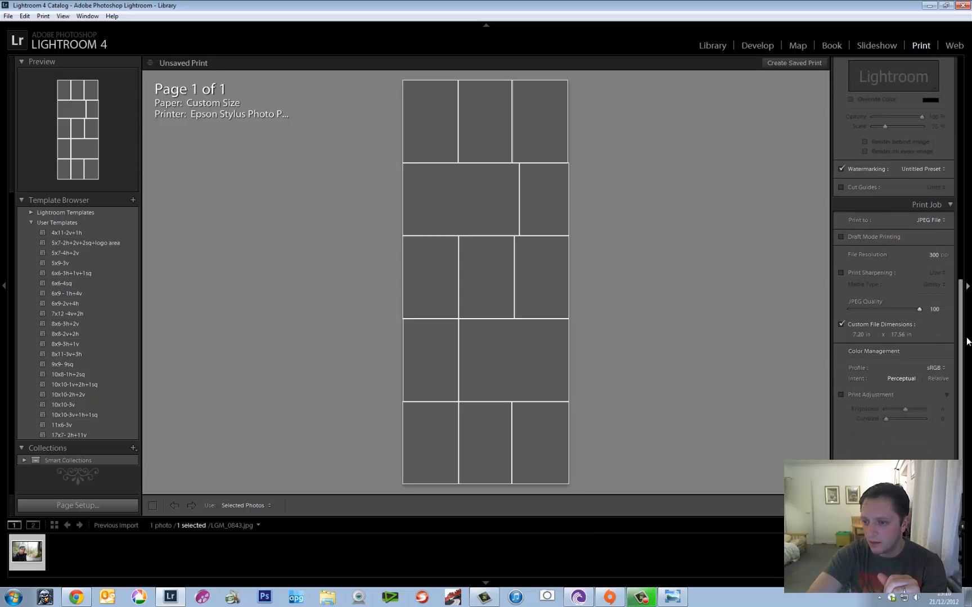
mouse_move(901, 180)
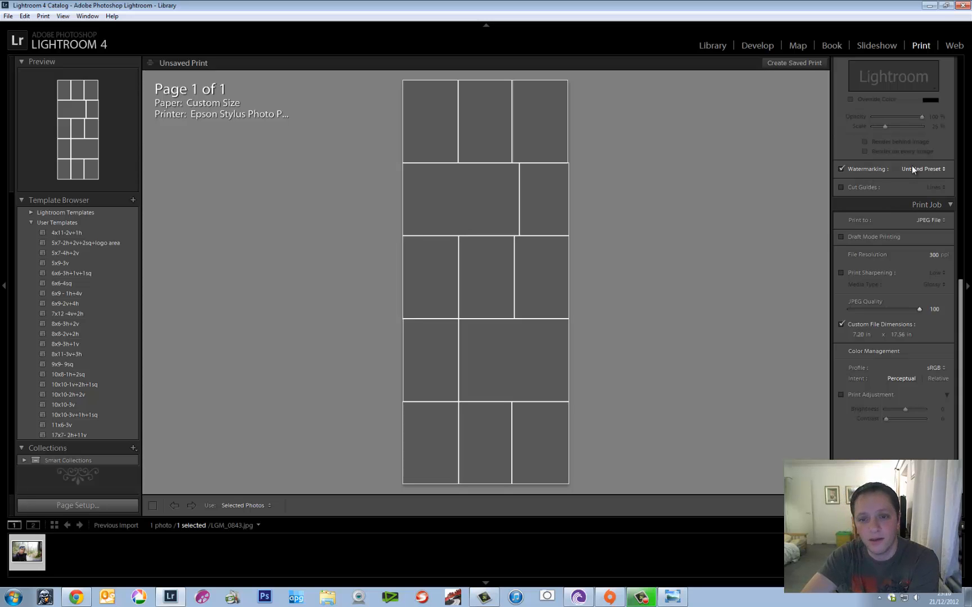
left_click(922, 169)
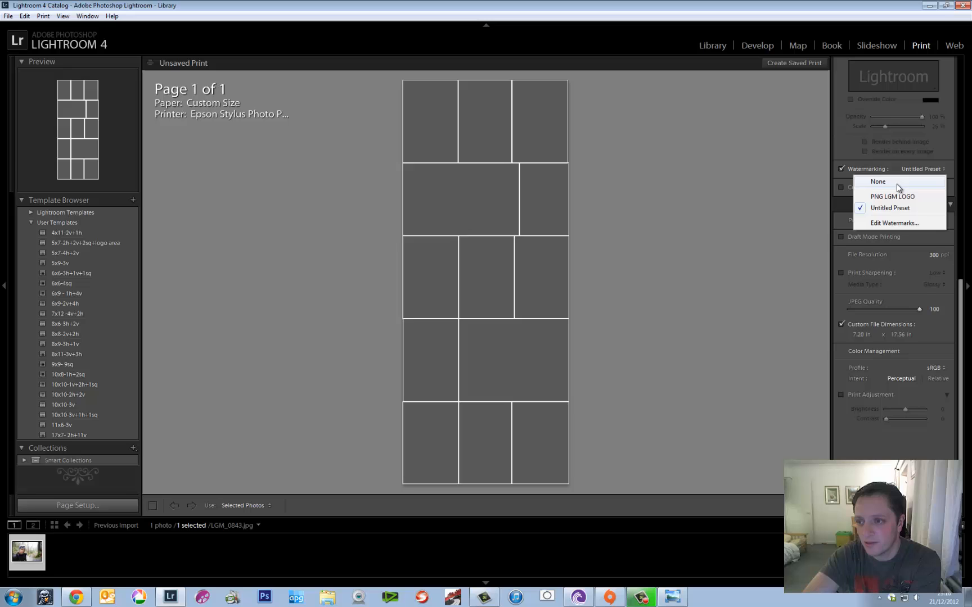
Open the Watermark Editor via Edit Watermarks…
left_click(894, 223)
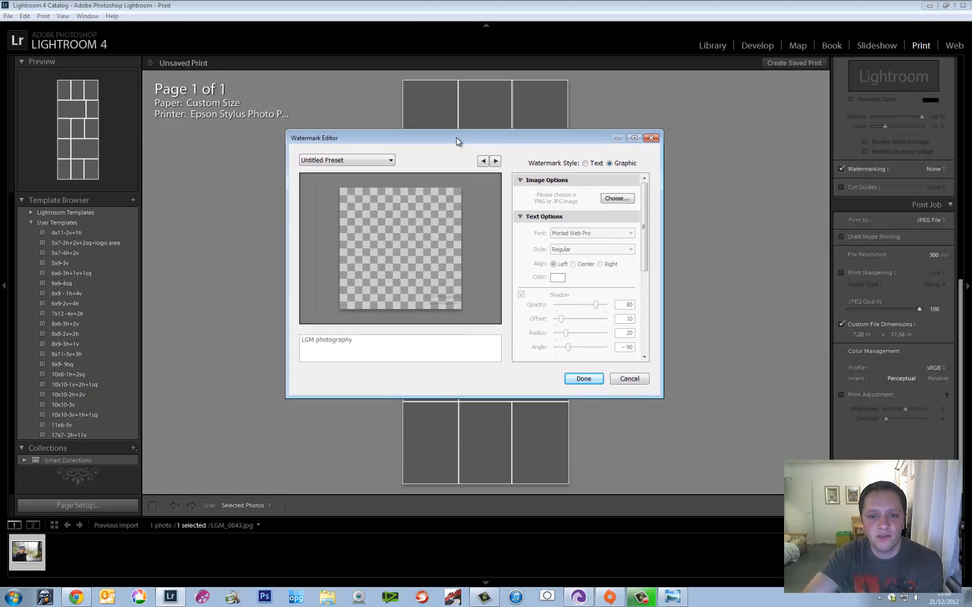
mouse_move(594, 172)
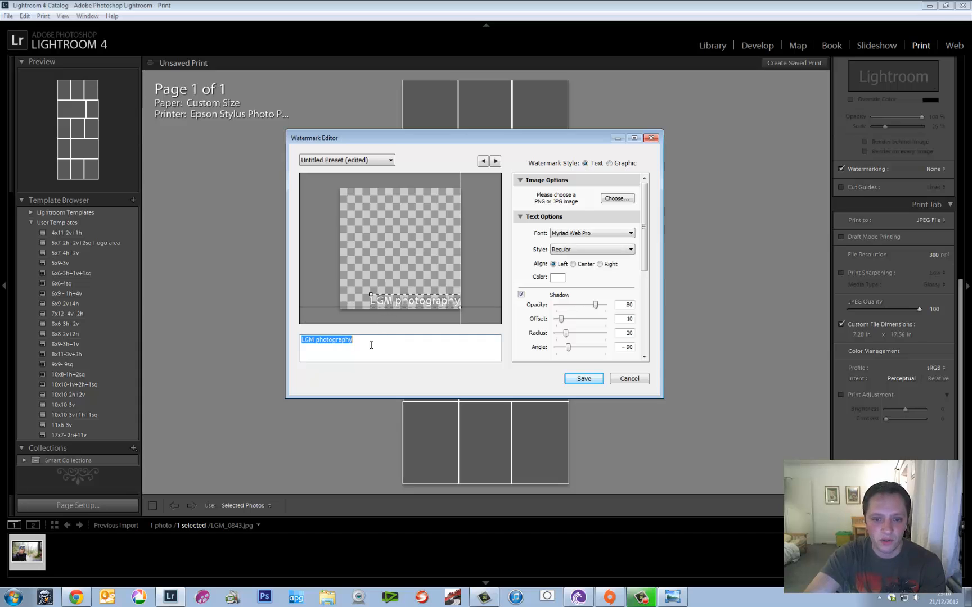
mouse_move(451, 308)
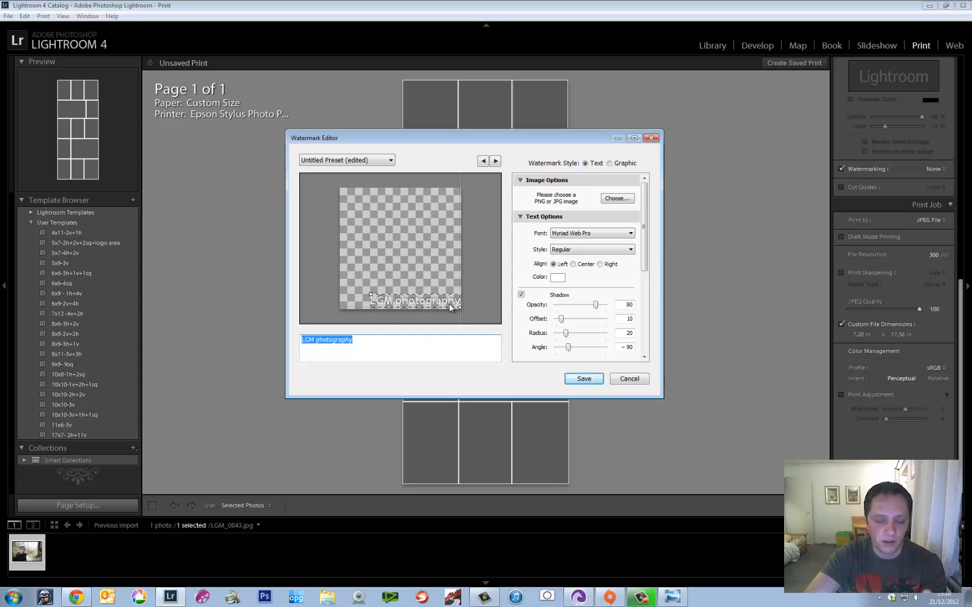
mouse_move(488, 271)
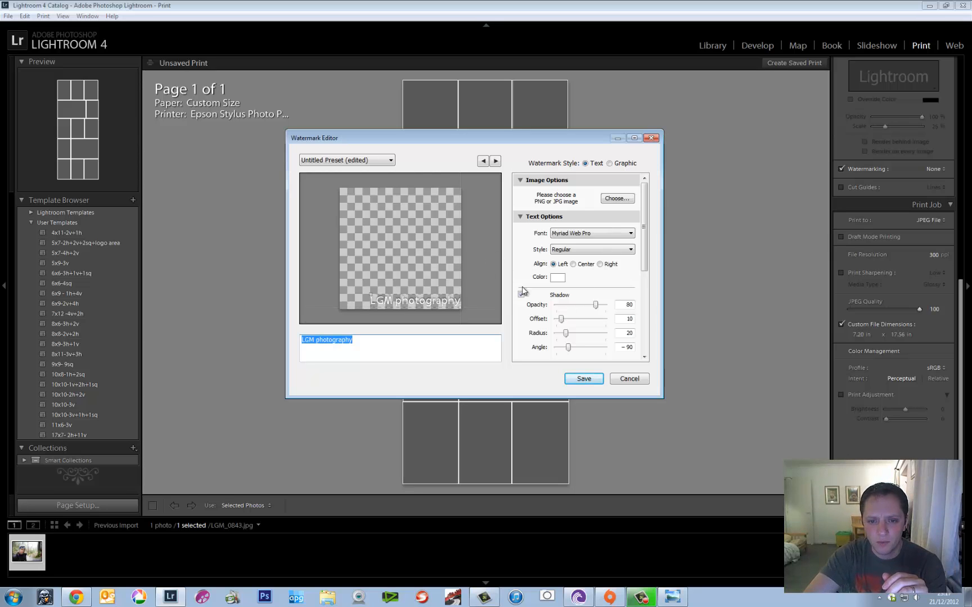
Anchor the LGM photography watermark at bottom centre and save it
scroll("down", 3)
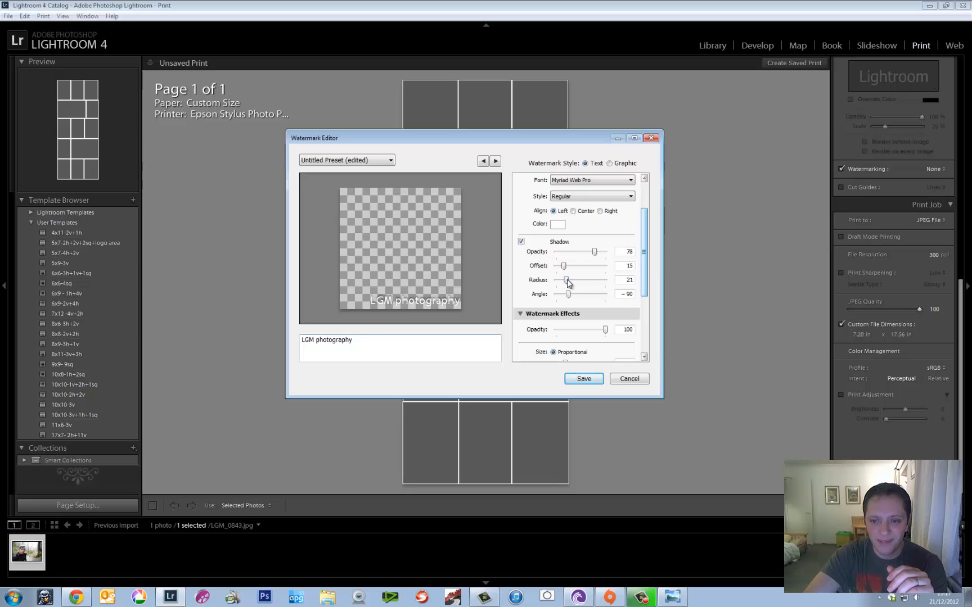
scroll("down", 3)
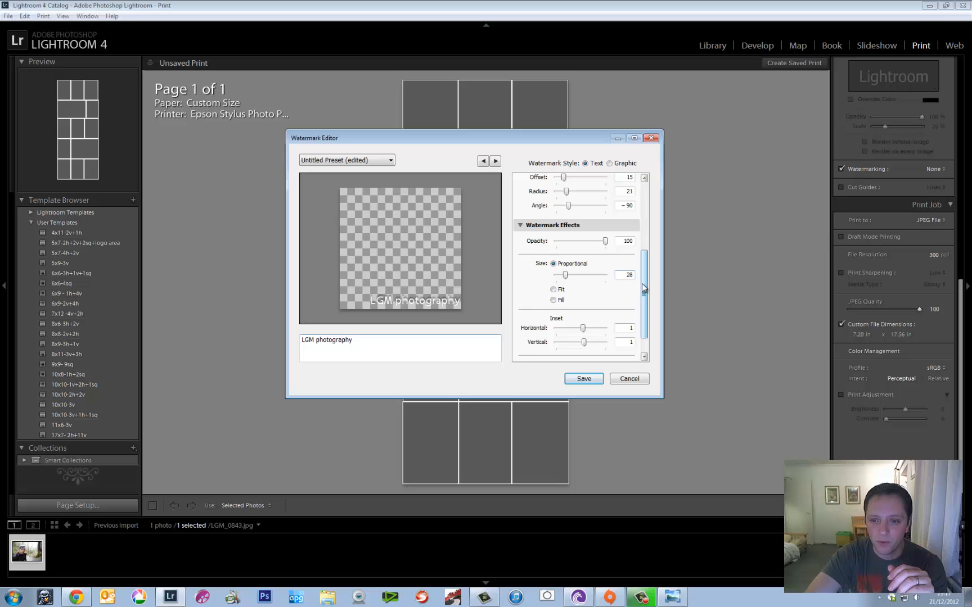
scroll("down", 3)
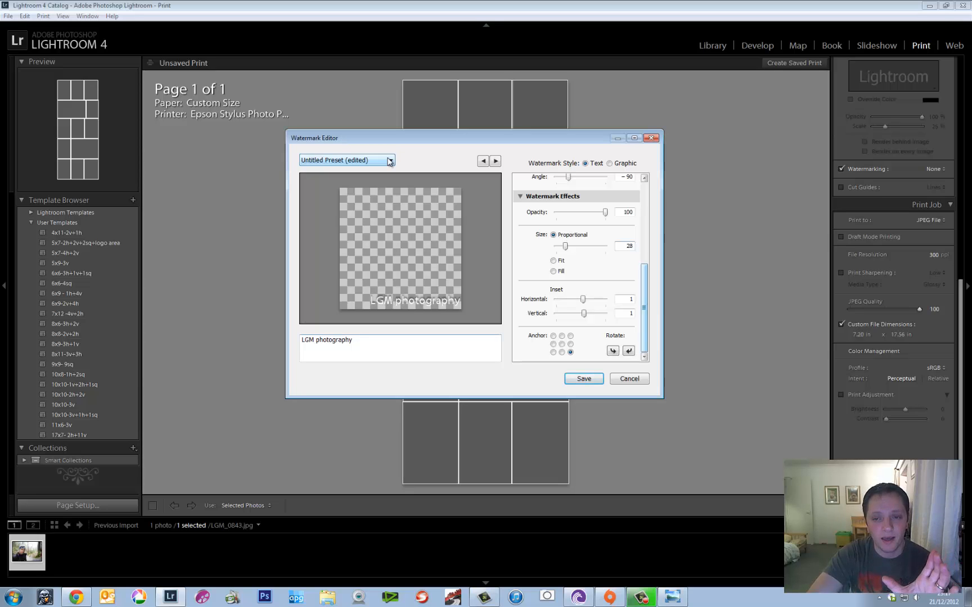
mouse_move(560, 183)
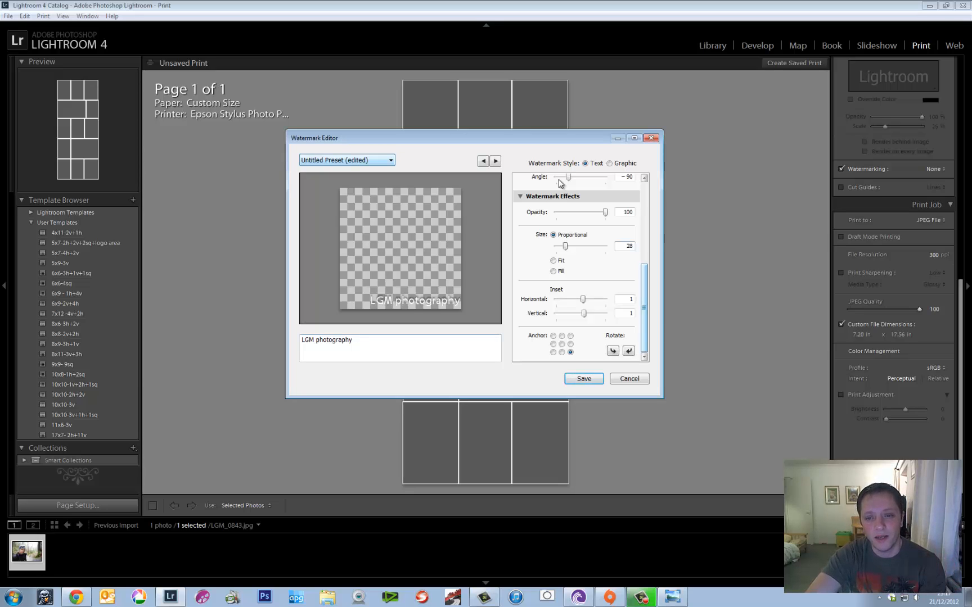
scroll("up", 3)
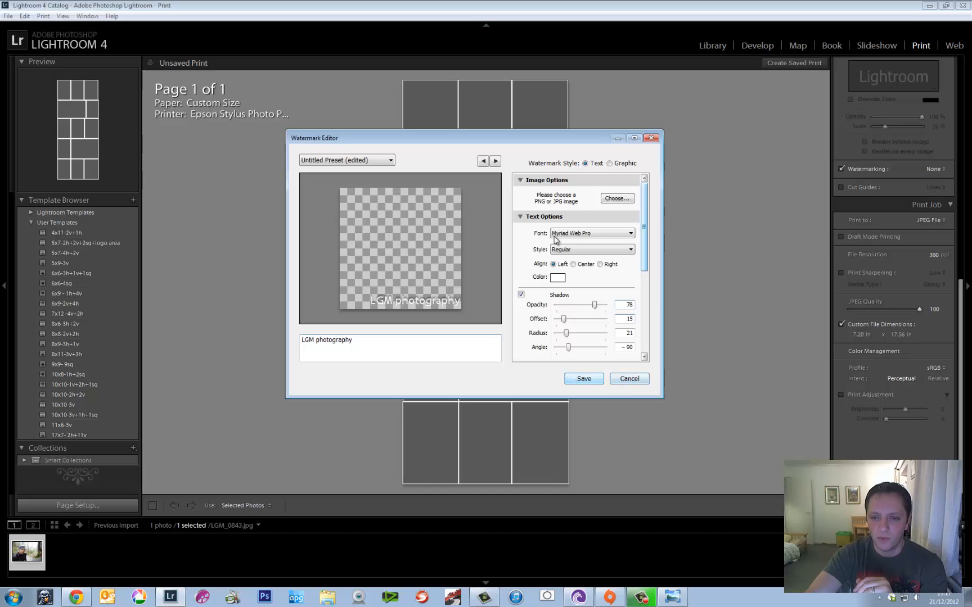
scroll("down", 3)
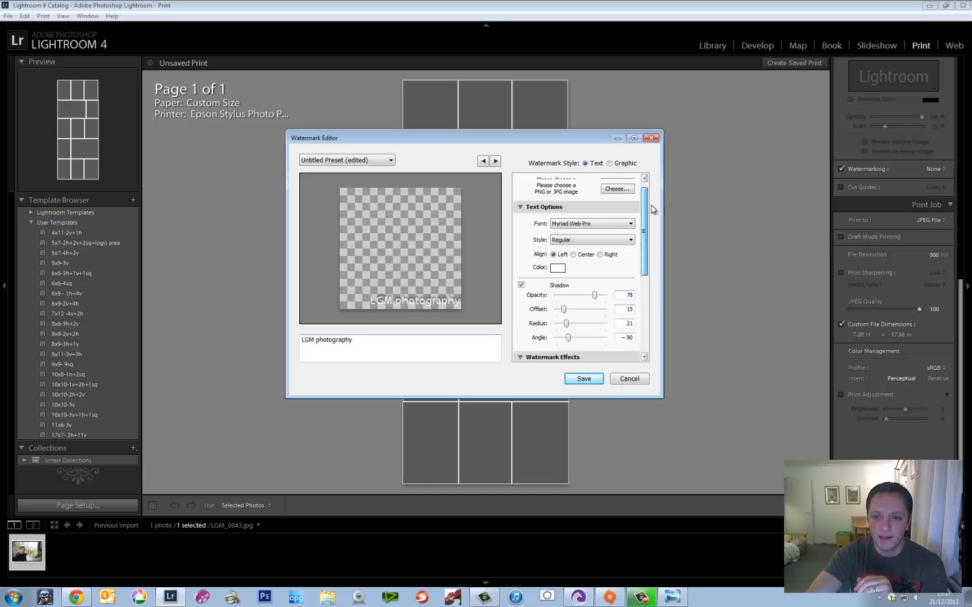
scroll("down", 3)
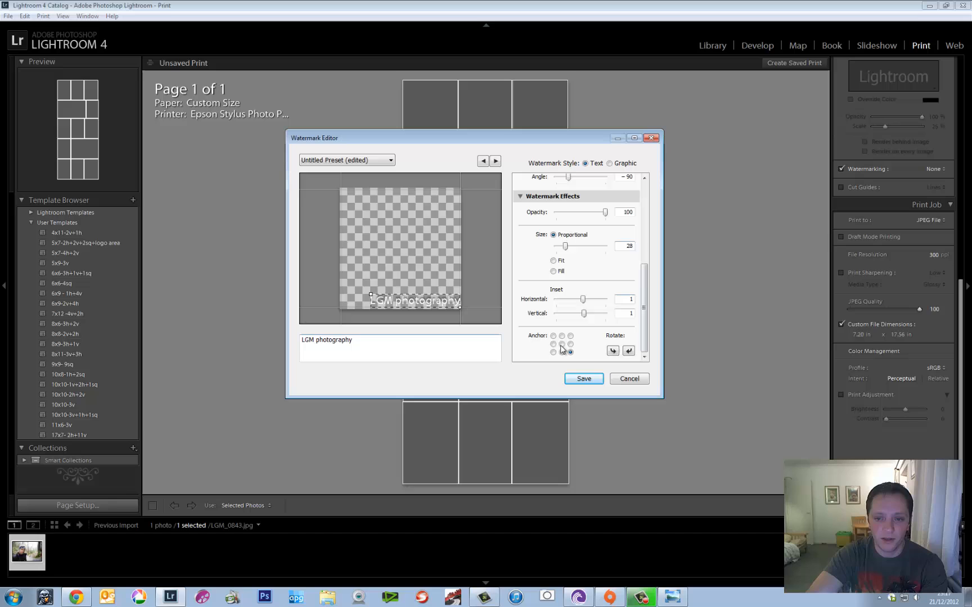
left_click(561, 352)
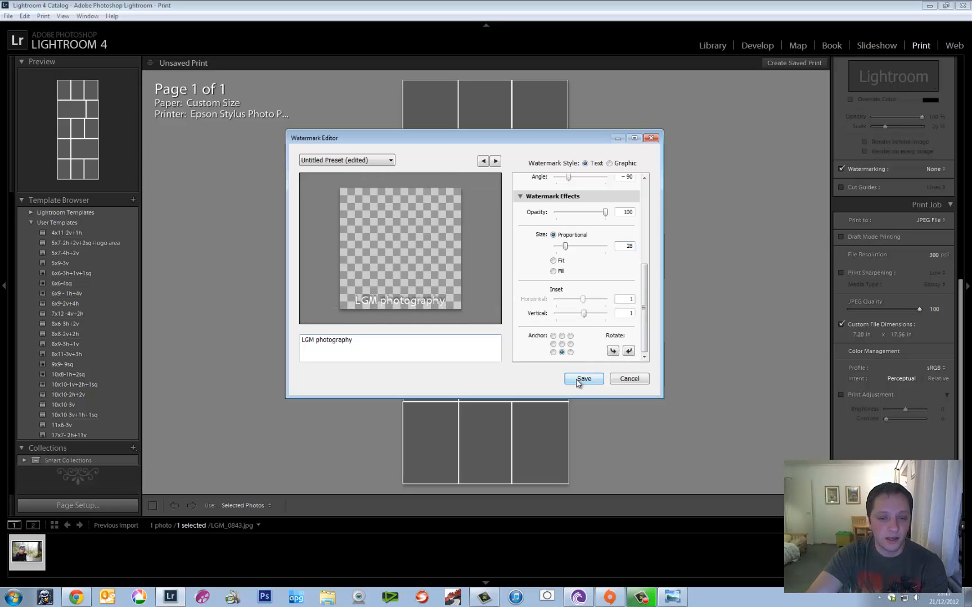
left_click(582, 379)
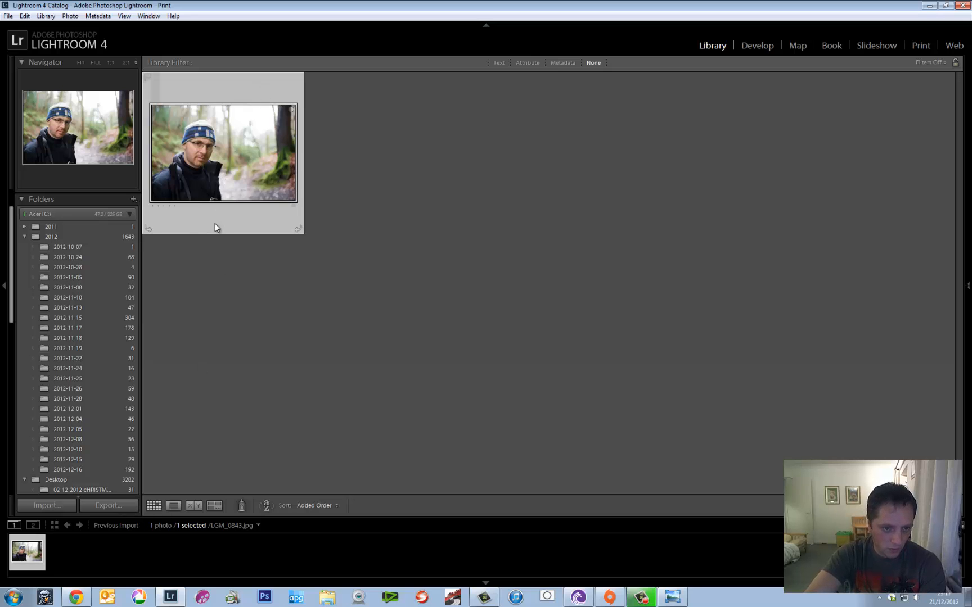
In Export settings, keep PNG LGM LOGO as the watermark
left_click(108, 505)
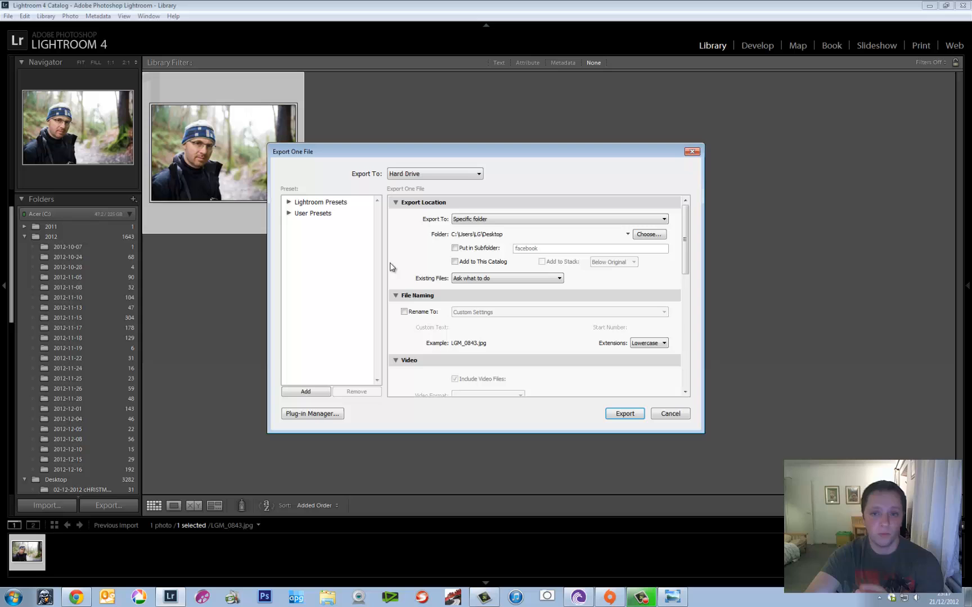
scroll("down", 3)
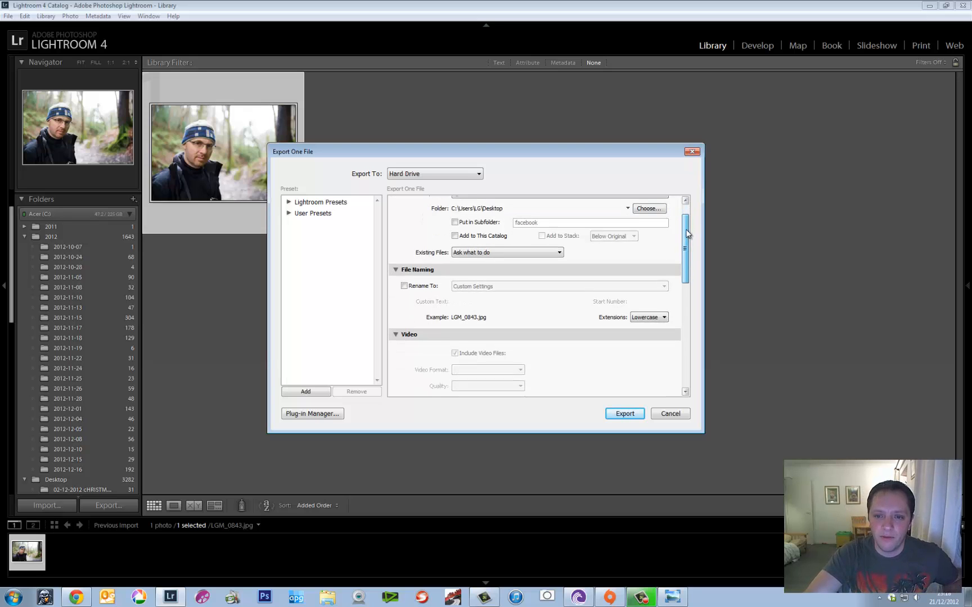
scroll("down", 3)
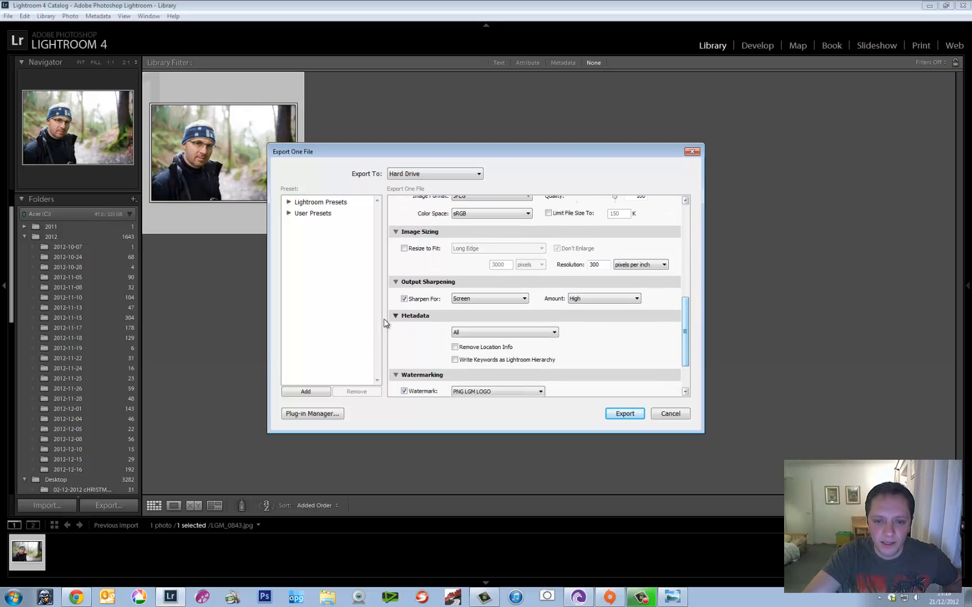
scroll("down", 3)
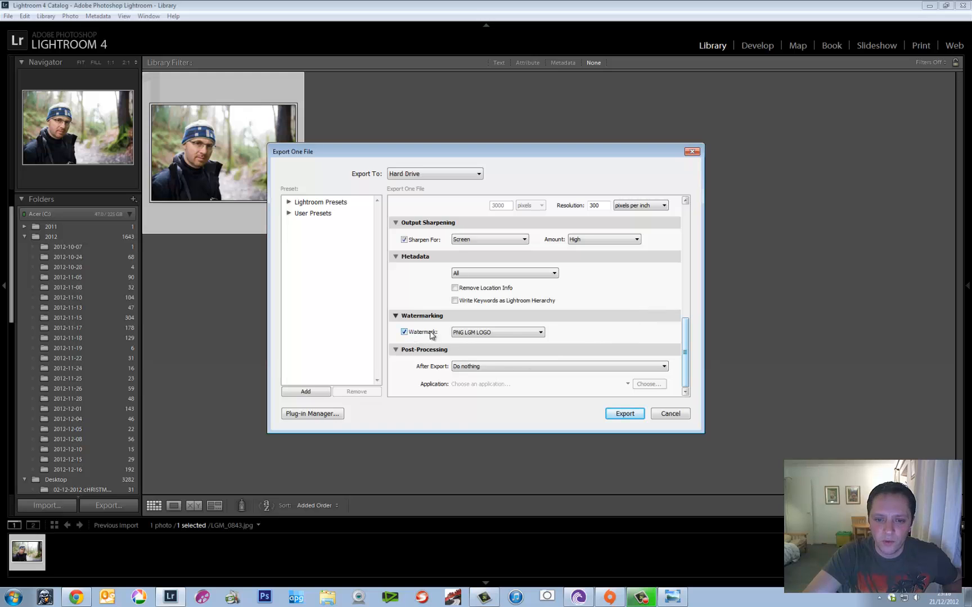
mouse_move(491, 332)
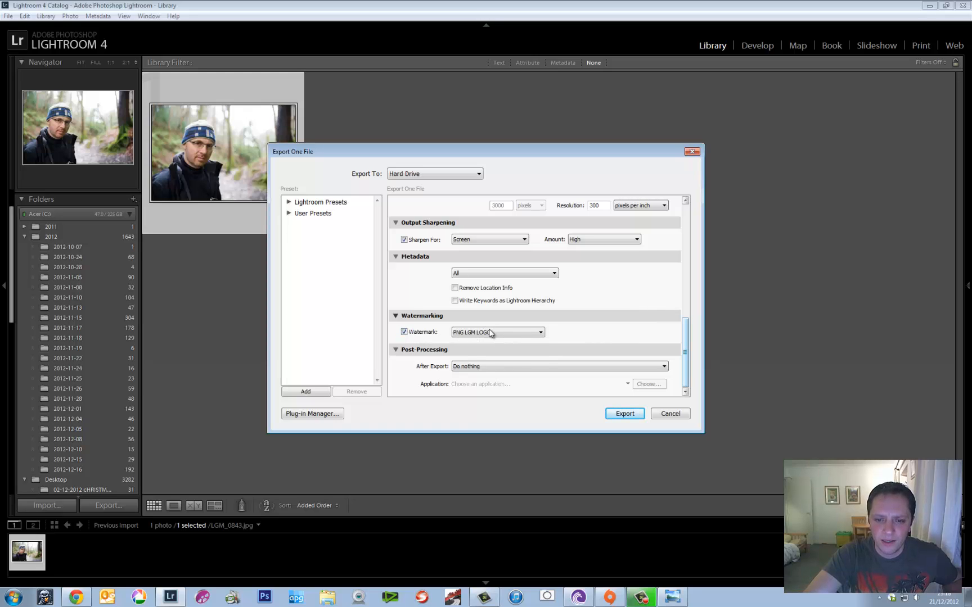
left_click(539, 332)
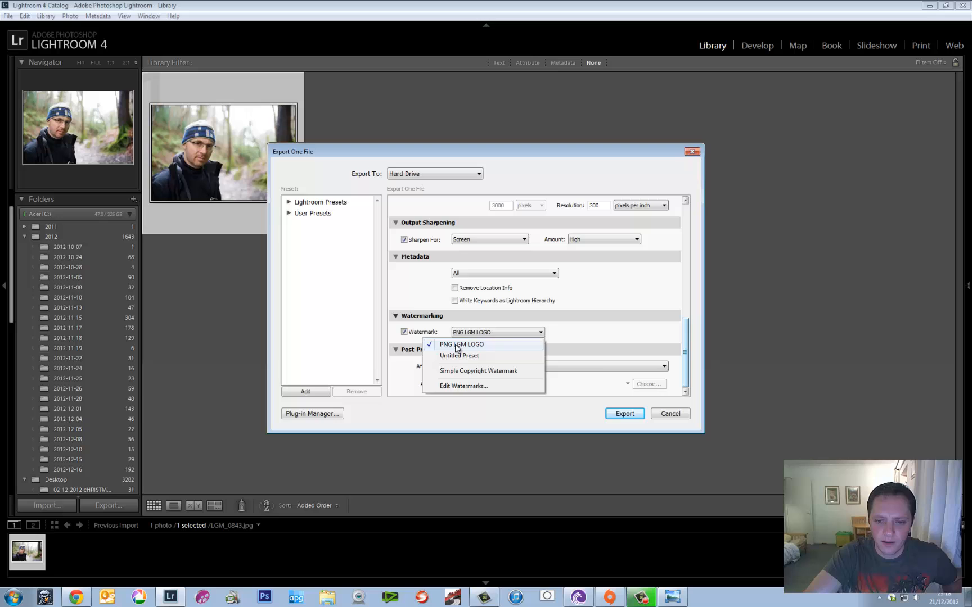
left_click(462, 344)
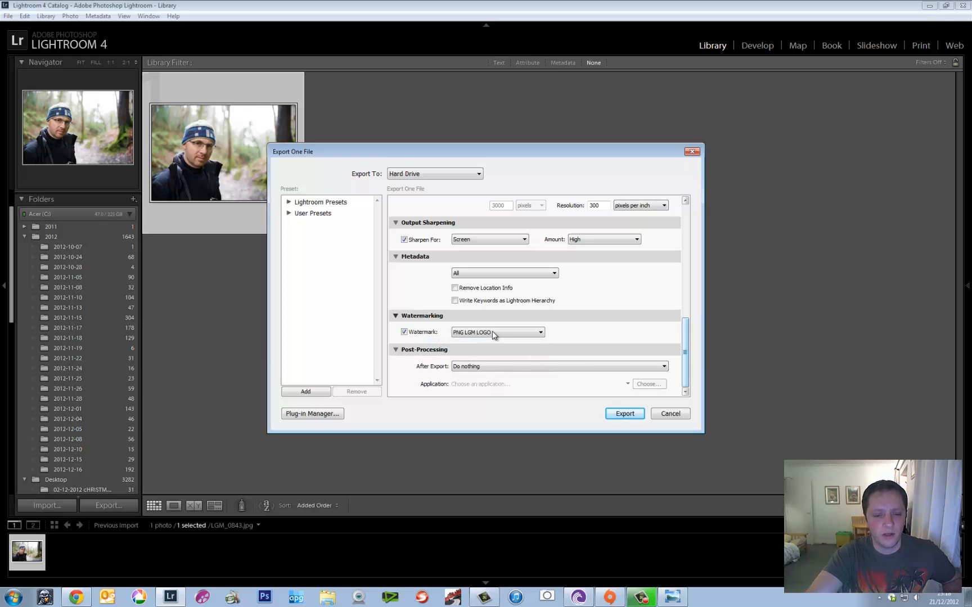
mouse_move(562, 384)
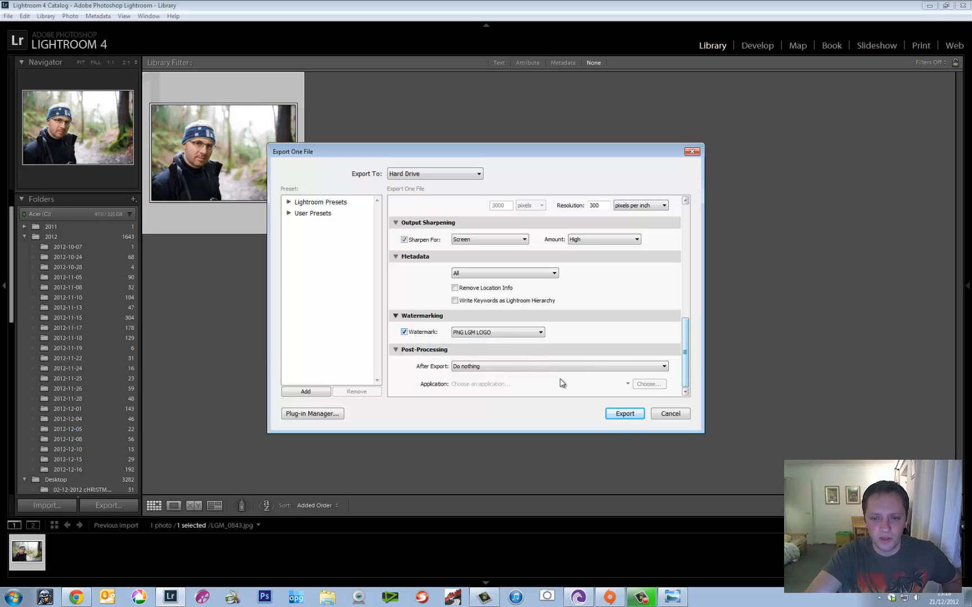
Export the portrait to the desktop using Use Unique Names, then minimise Lightroom
left_click(625, 414)
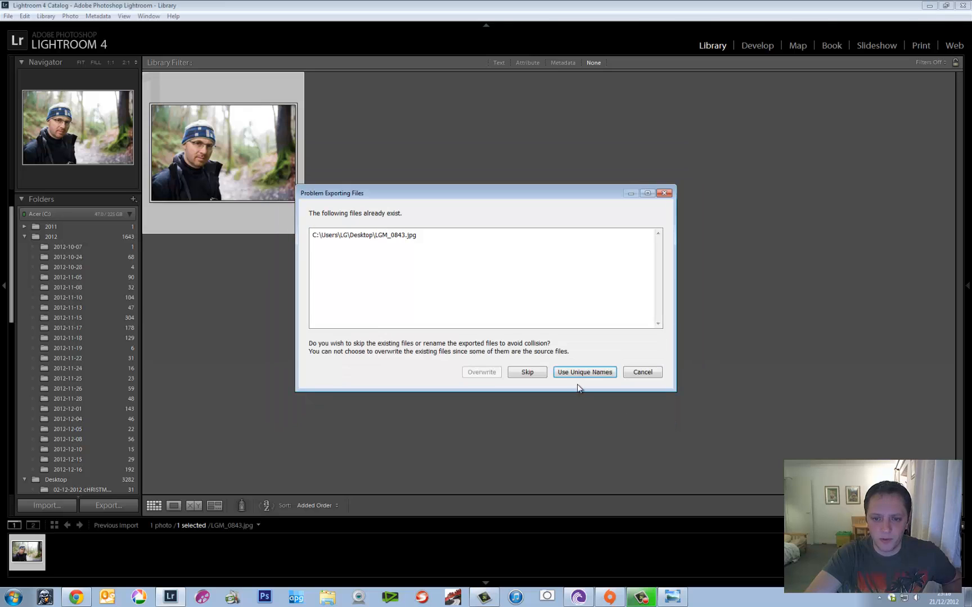
left_click(583, 372)
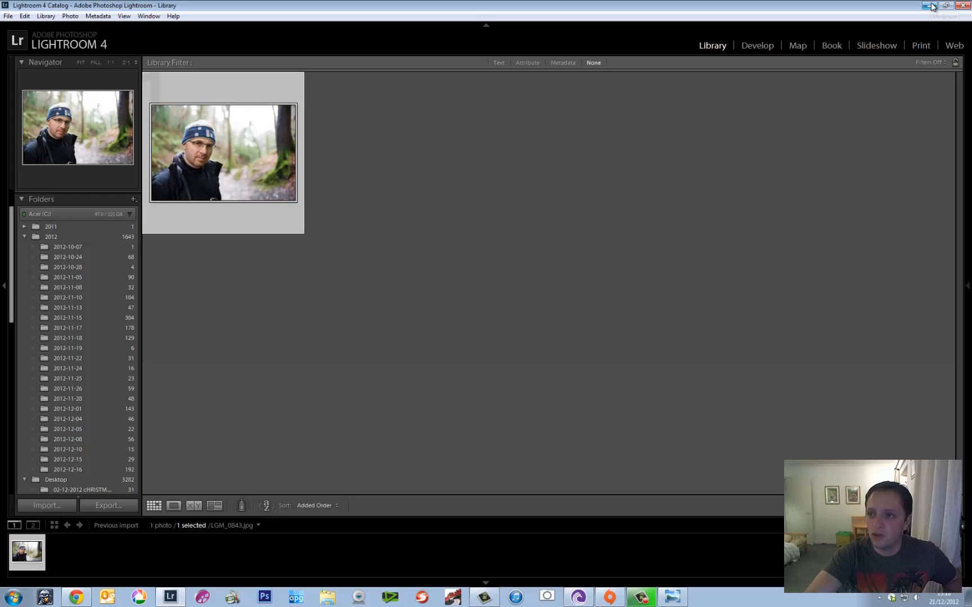
left_click(927, 5)
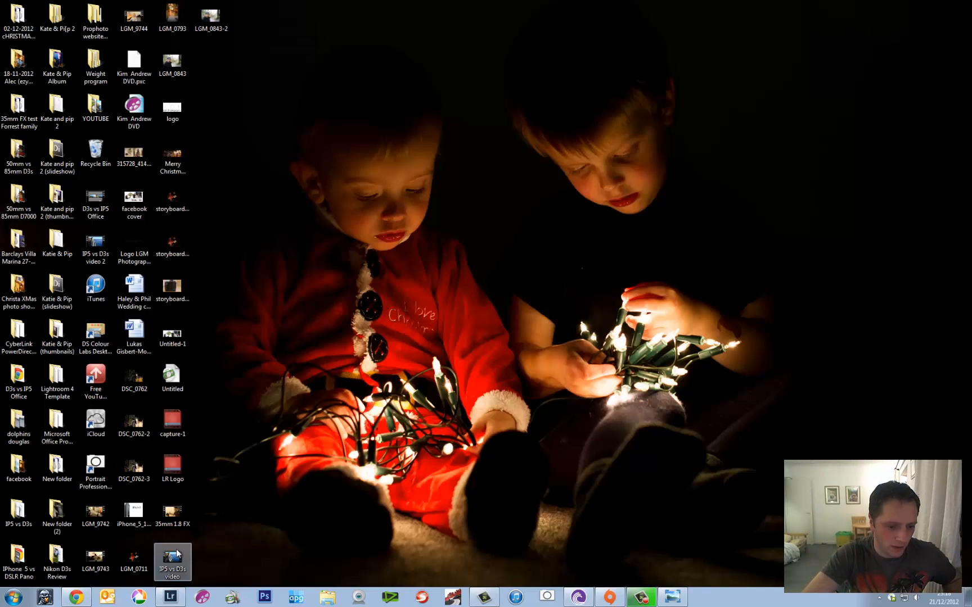
View the exported LGM_0843-2 in Windows Photo Viewer and close it
double_click(210, 12)
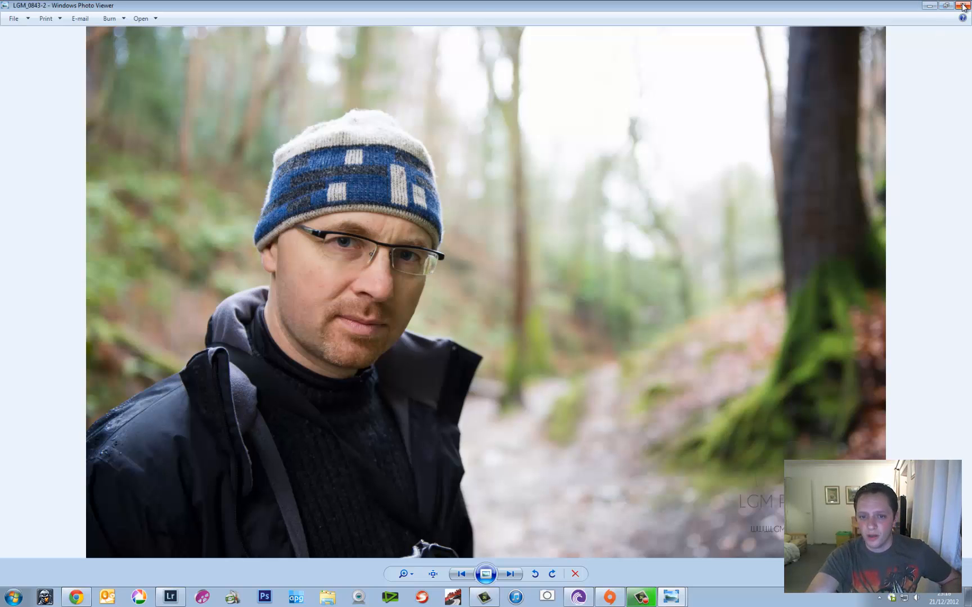
mouse_move(963, 5)
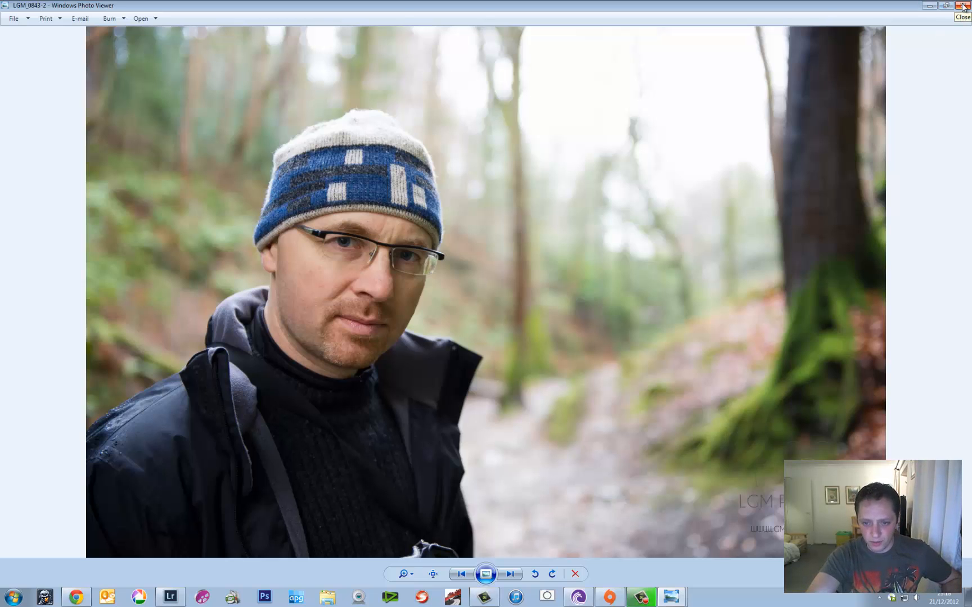
left_click(962, 17)
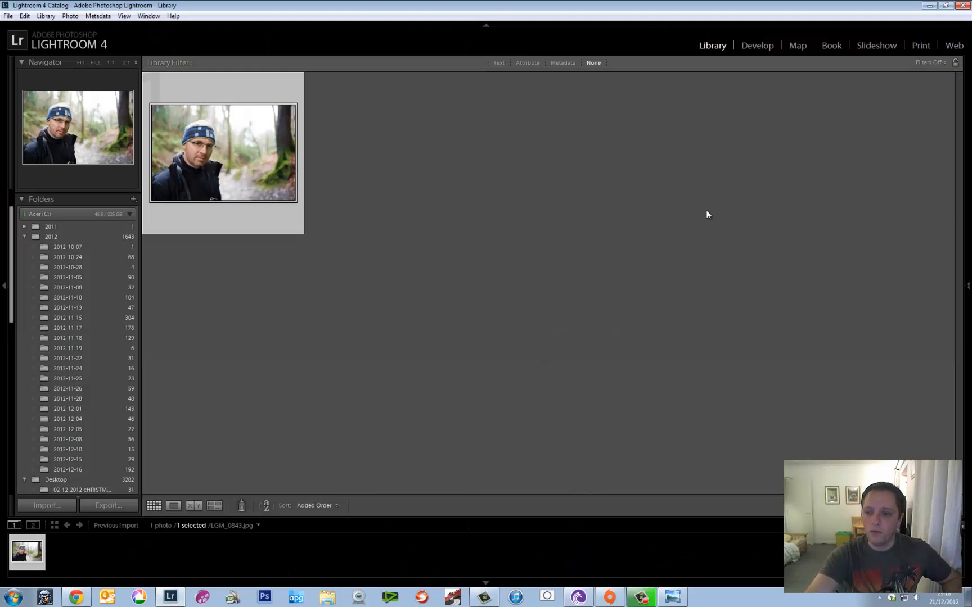
mouse_move(788, 200)
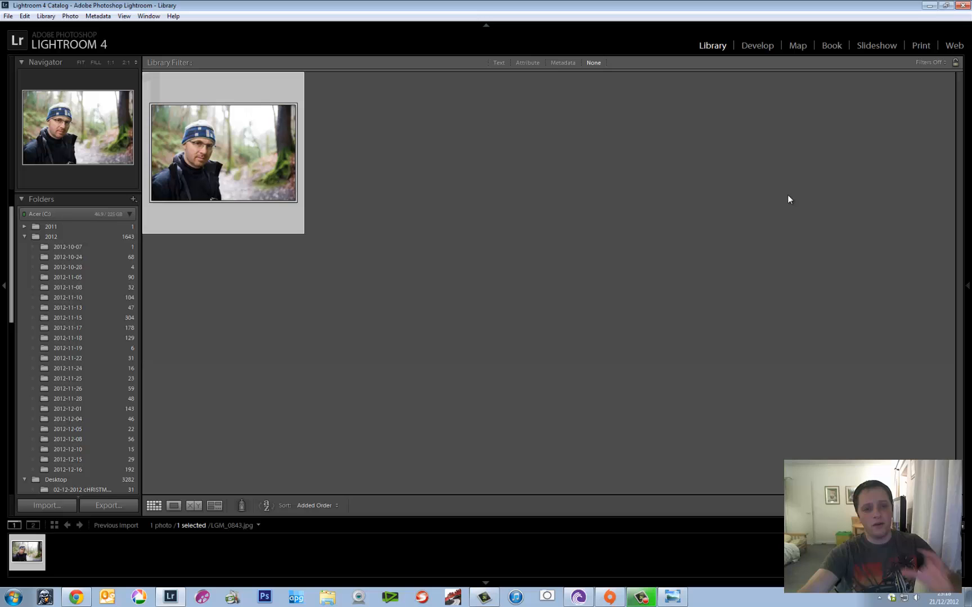
mouse_move(721, 203)
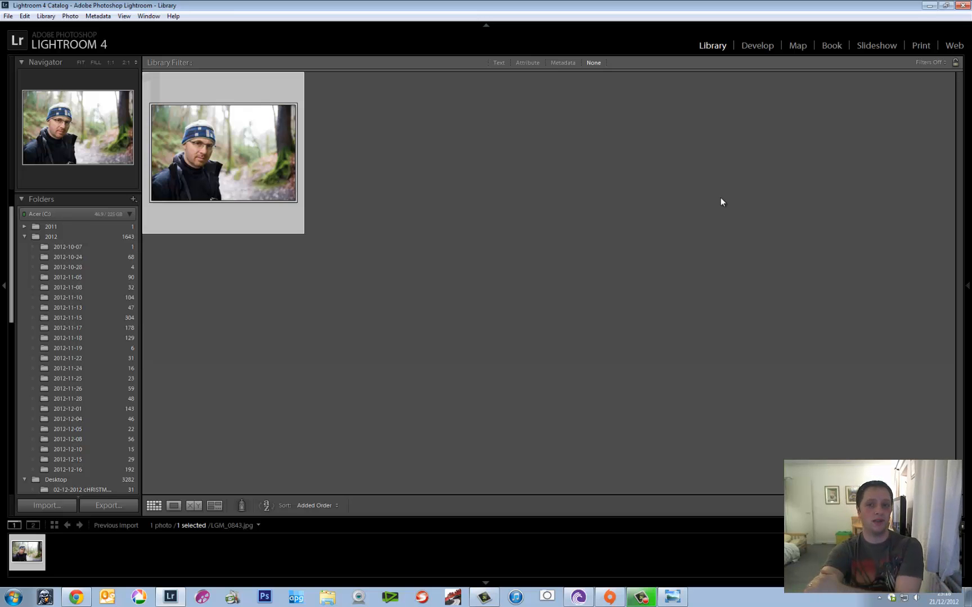
mouse_move(651, 111)
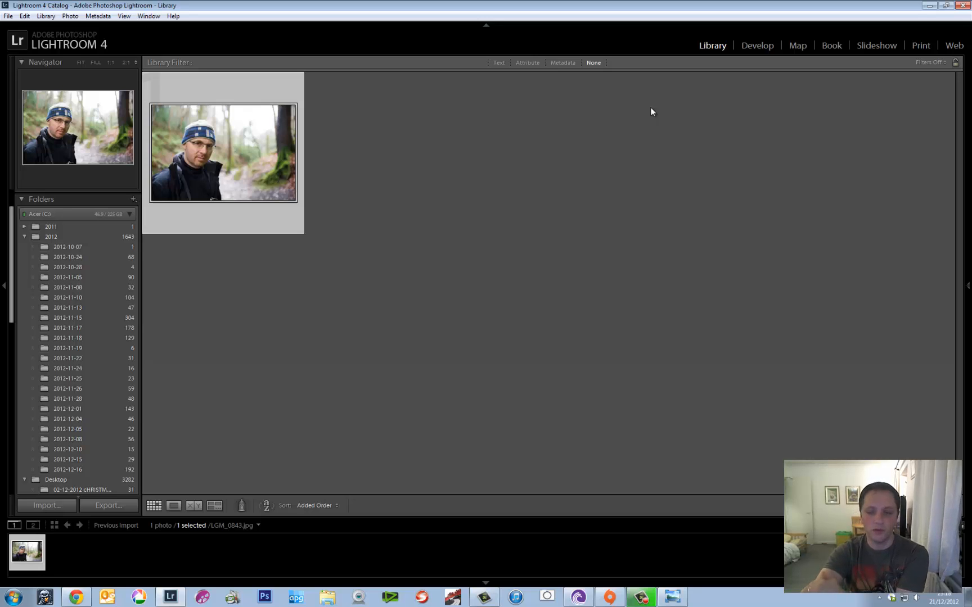
mouse_move(675, 80)
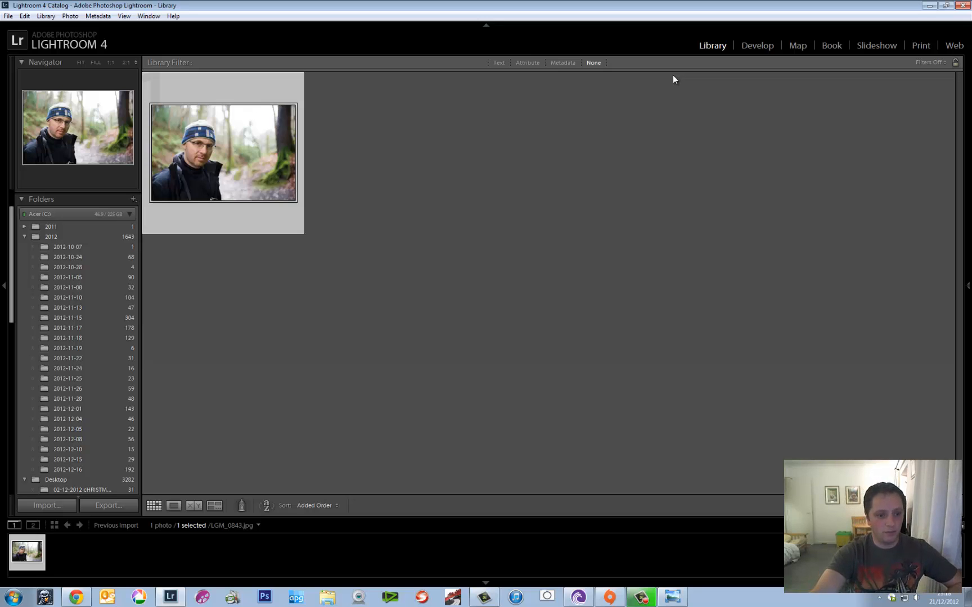
Expand the right panel to show the Histogram and Quick Develop settings
left_click(968, 285)
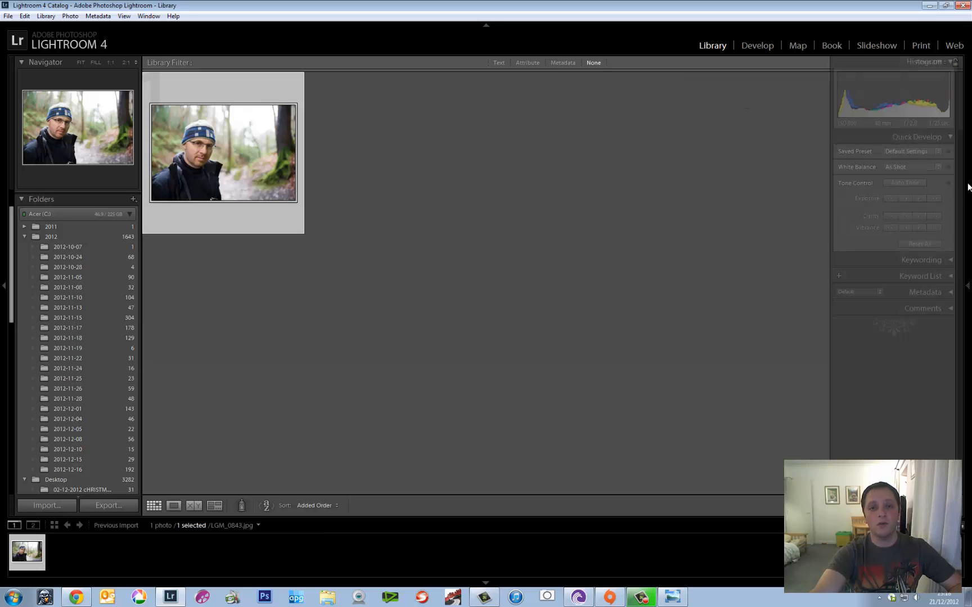